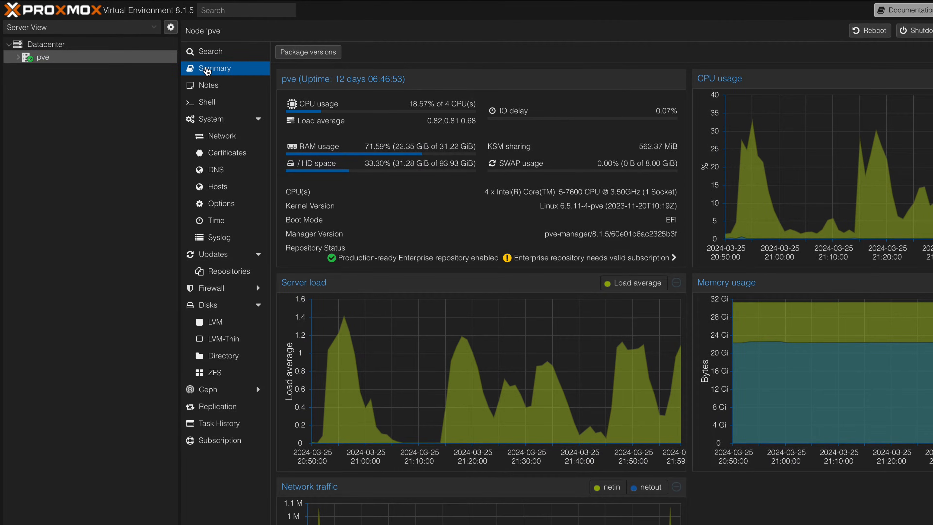
mouse_move(207, 101)
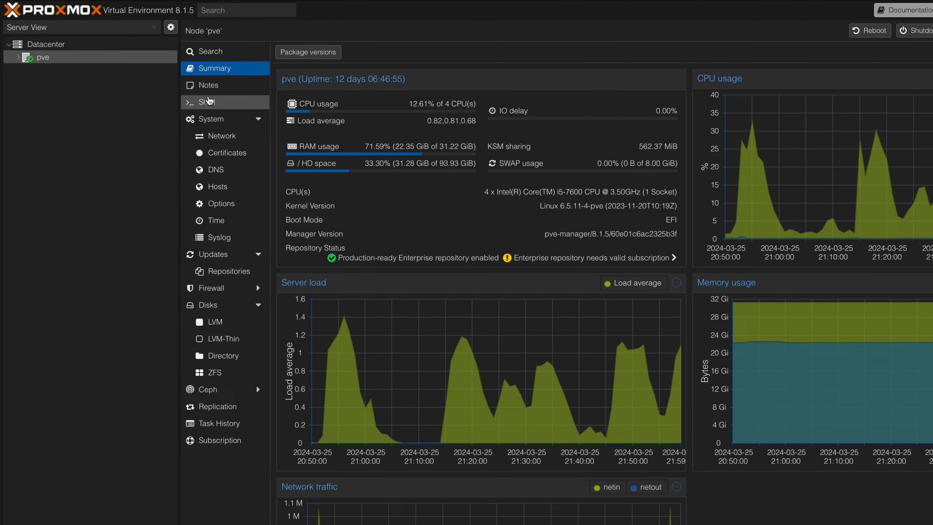
Run apt-get update in the node's shell; it fails with 401 Unauthorized on the enterprise repos
left_click(208, 101)
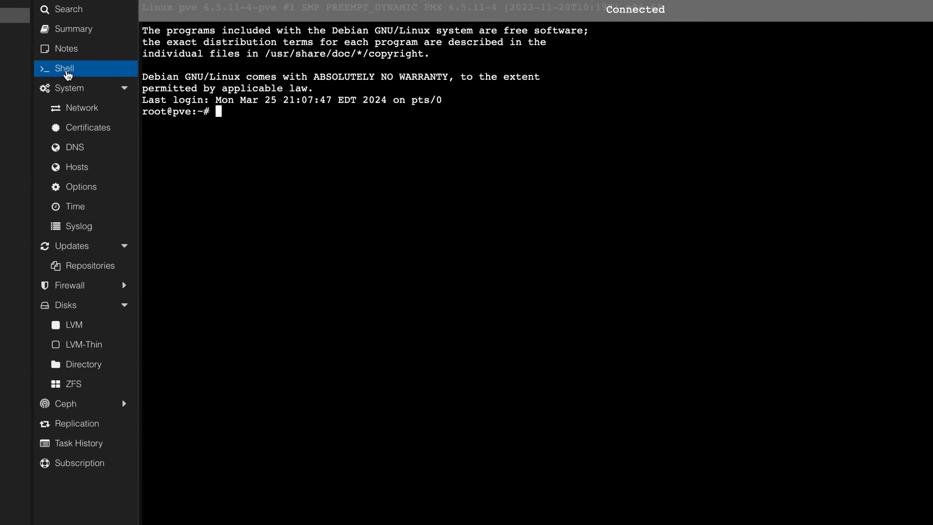
type("apt-get")
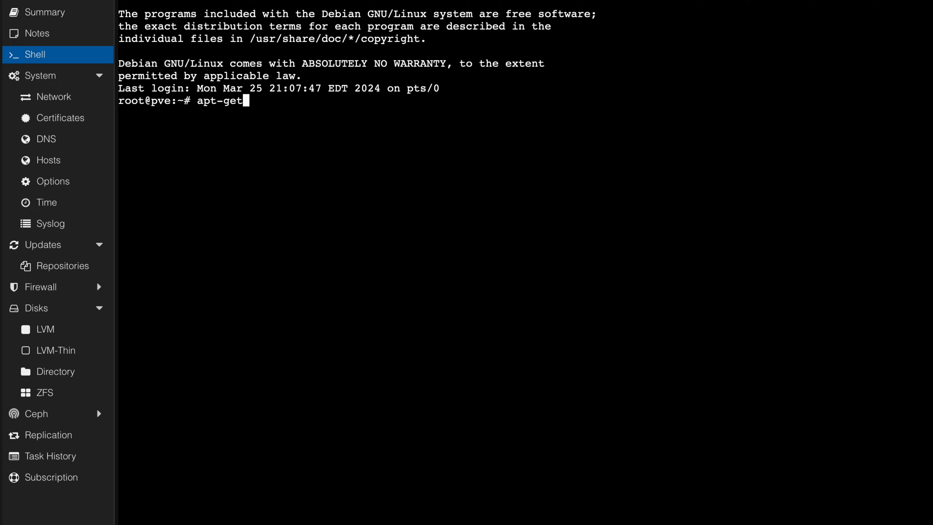
type("update")
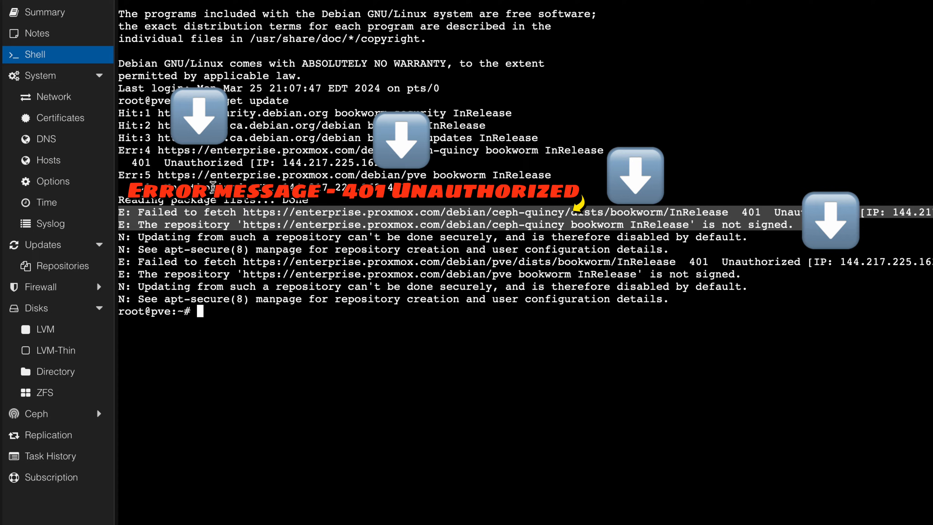
mouse_move(54, 265)
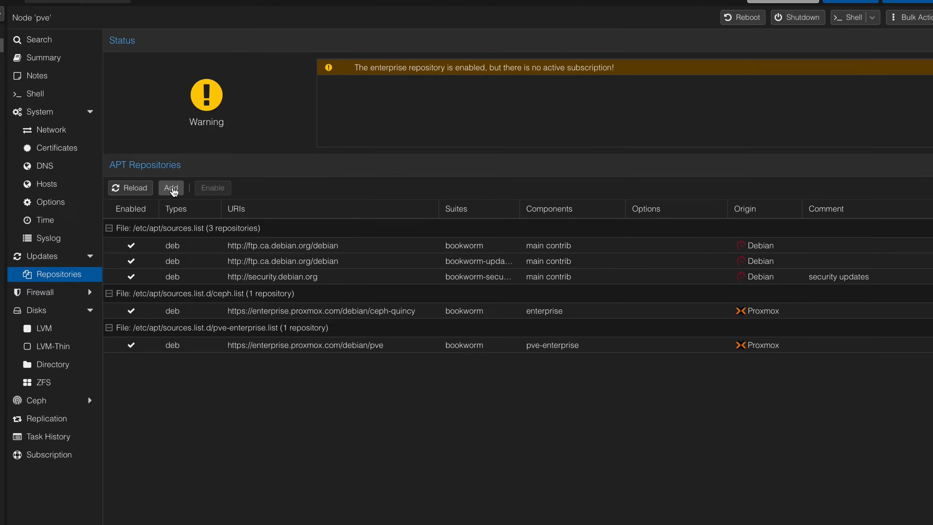
Add the Proxmox VE No-Subscription repository from Updates > Repositories
left_click(170, 187)
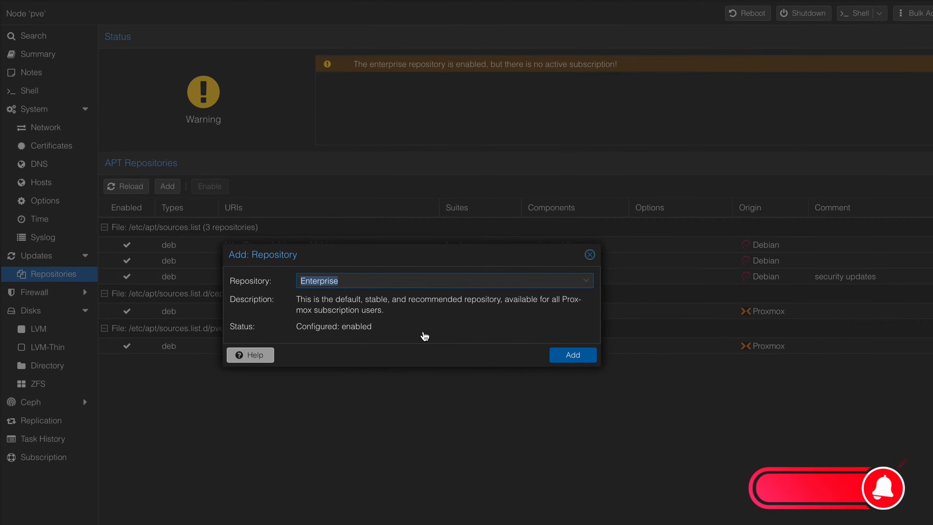
left_click(443, 281)
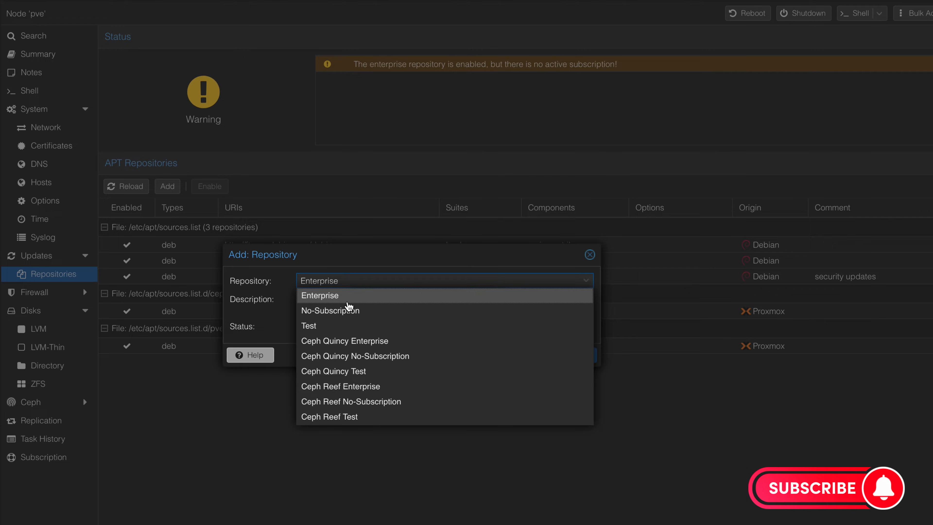
mouse_move(330, 310)
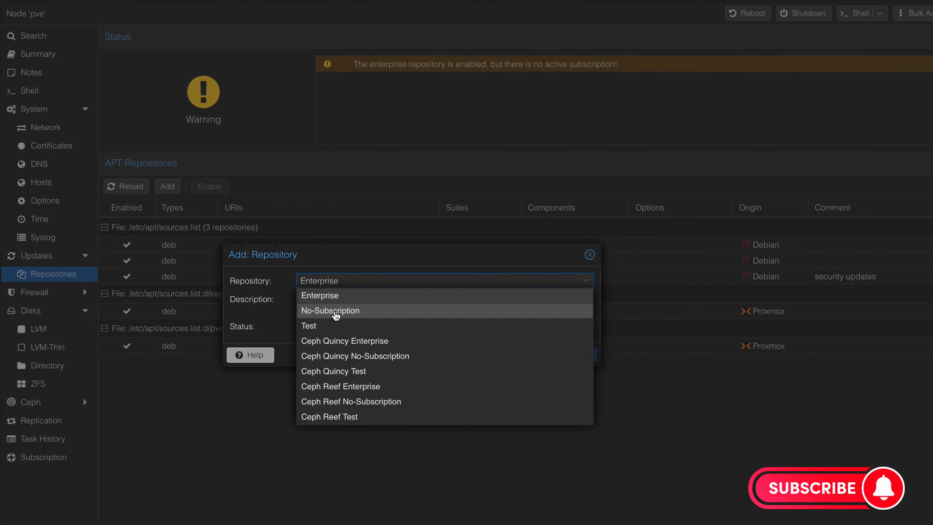
left_click(589, 255)
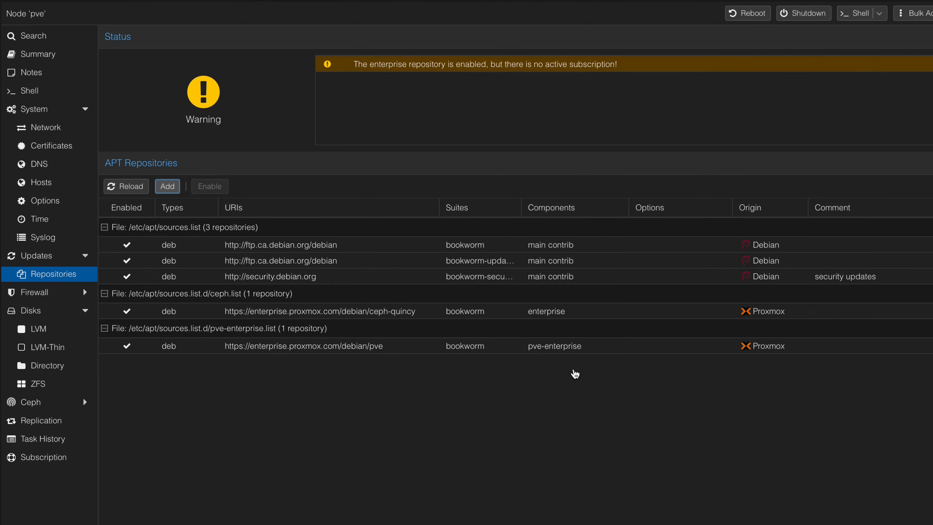
left_click(167, 187)
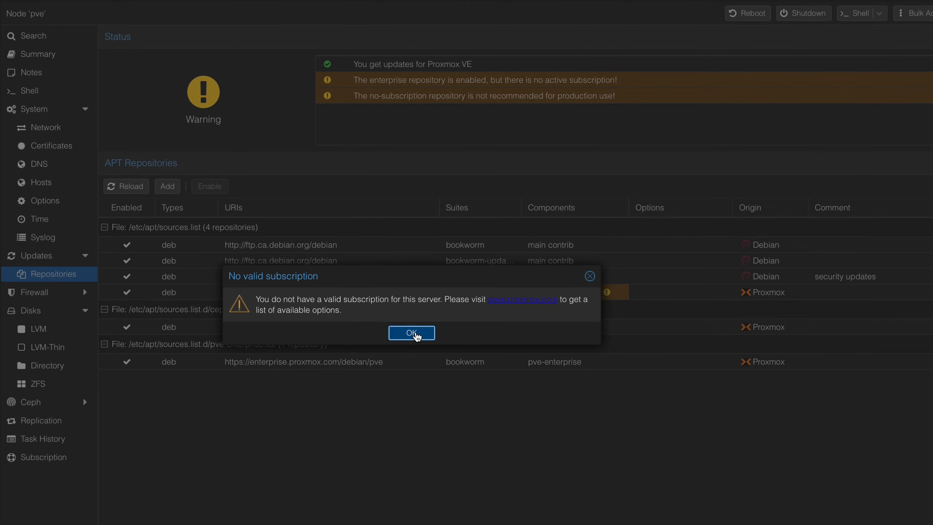
Dismiss the subscription notice and add the Ceph Quincy No-Subscription repository
left_click(411, 333)
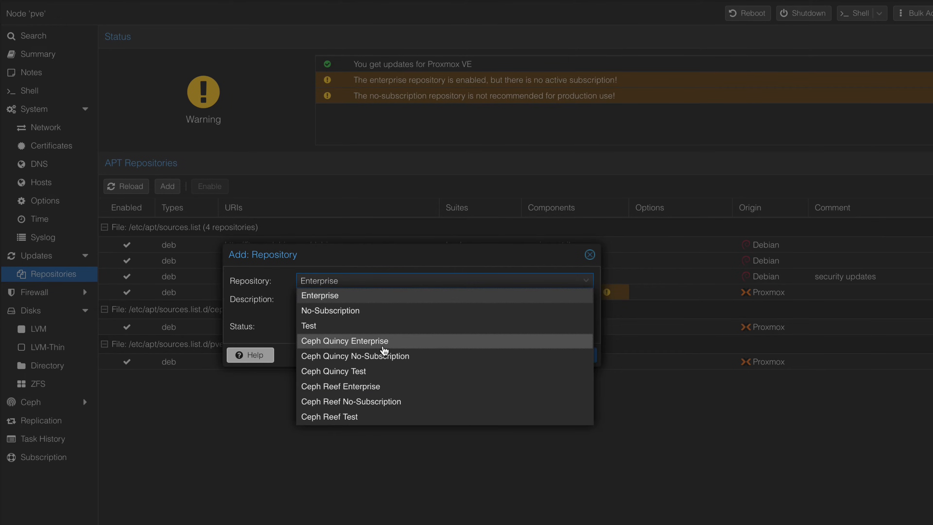
mouse_move(355, 356)
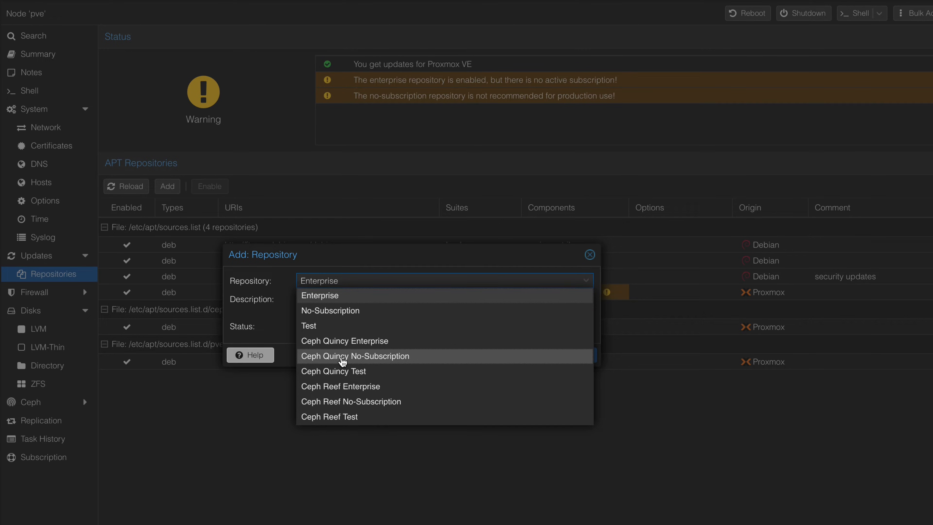
left_click(355, 356)
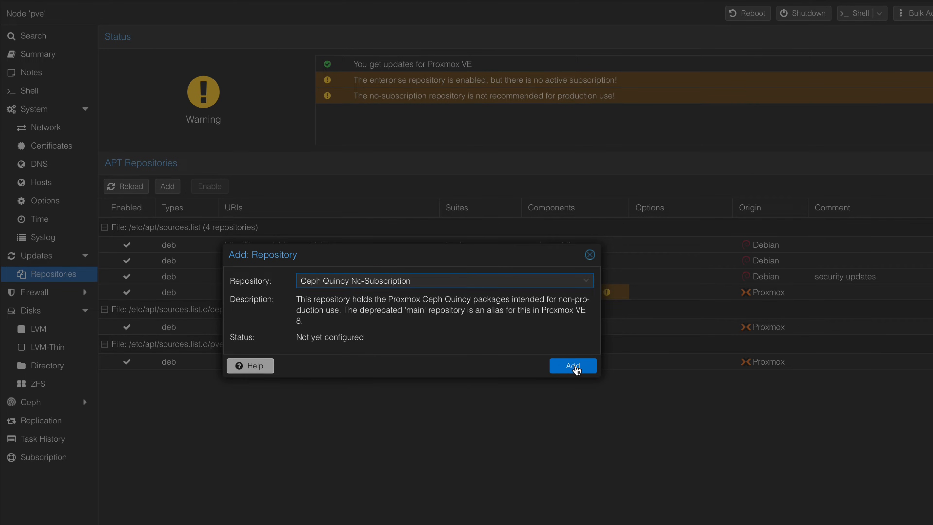
left_click(572, 365)
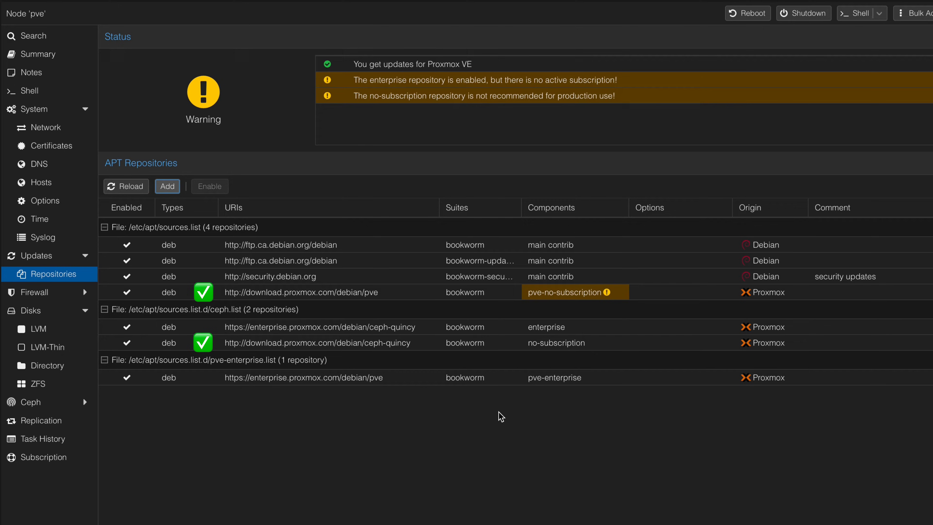
mouse_move(467, 413)
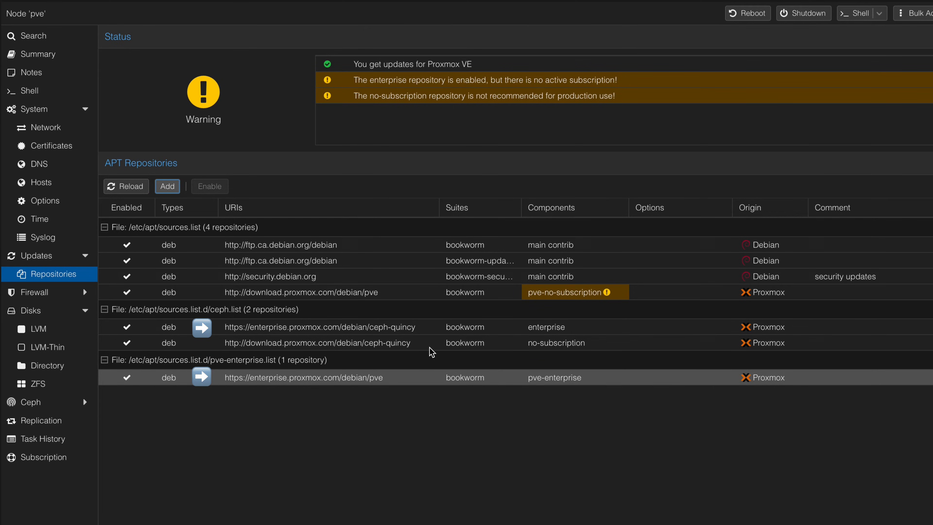
Disable the ceph-quincy enterprise and pve-enterprise repositories, then return to the shell
left_click(322, 327)
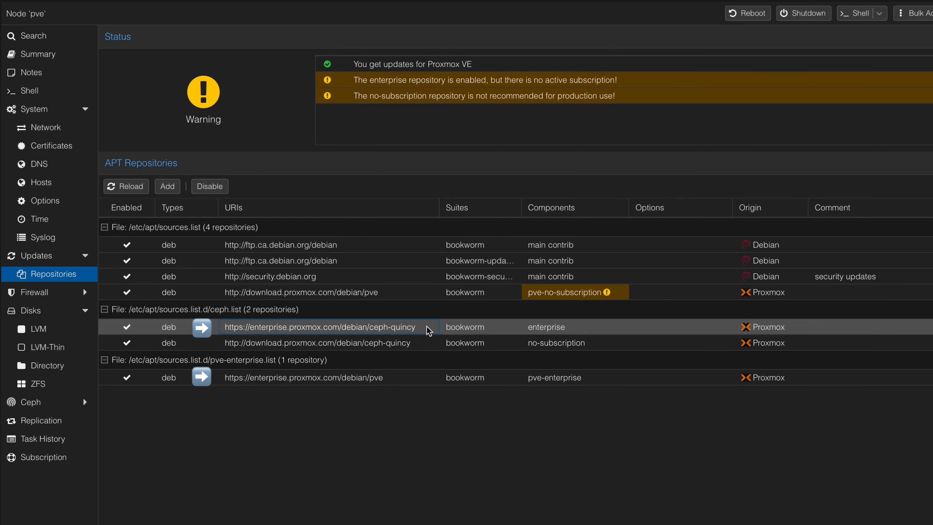
left_click(209, 187)
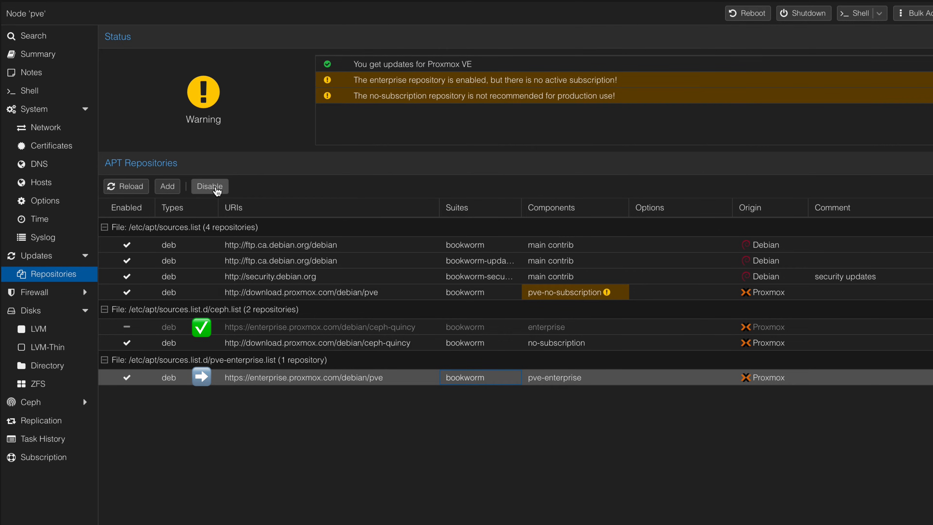
left_click(209, 186)
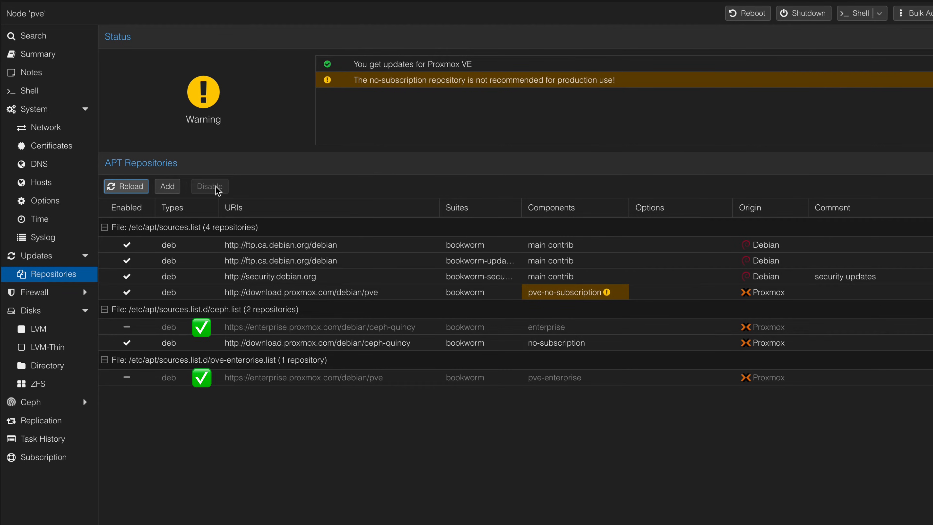
mouse_move(304, 437)
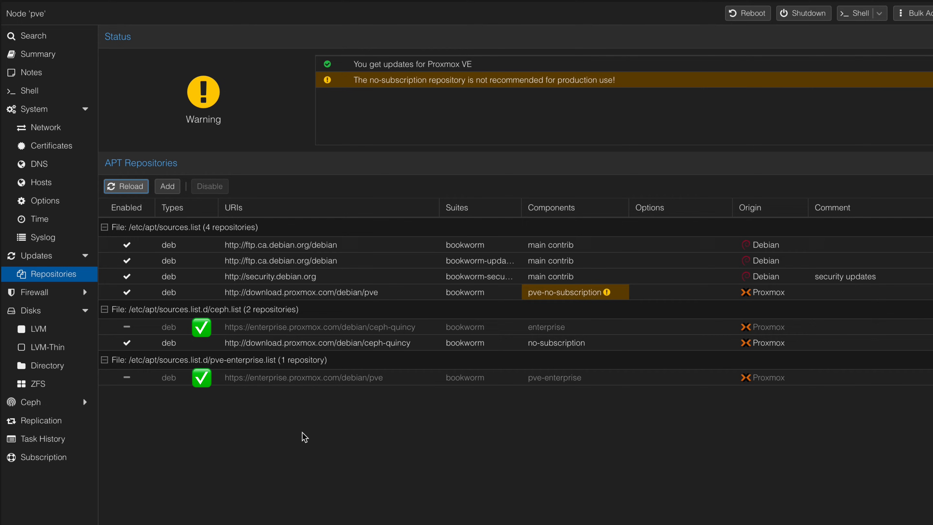
mouse_move(45, 201)
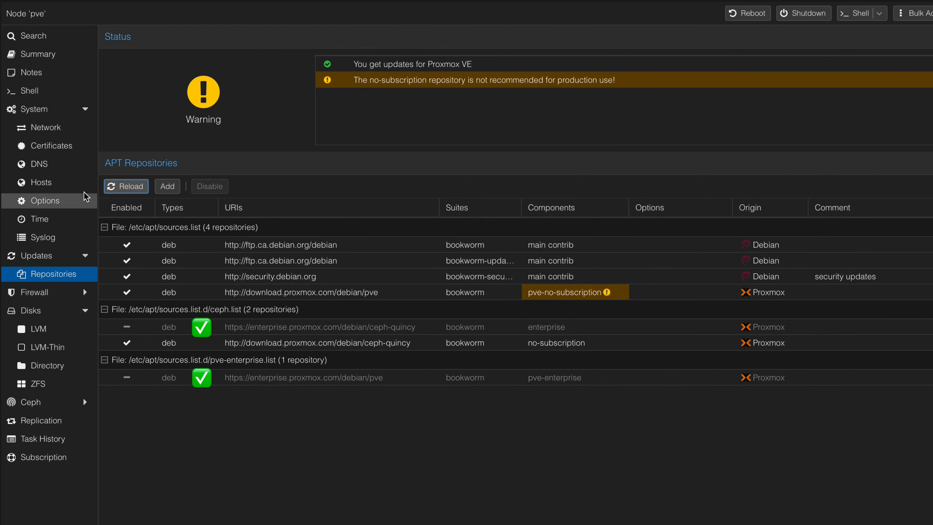
left_click(28, 90)
type("a")
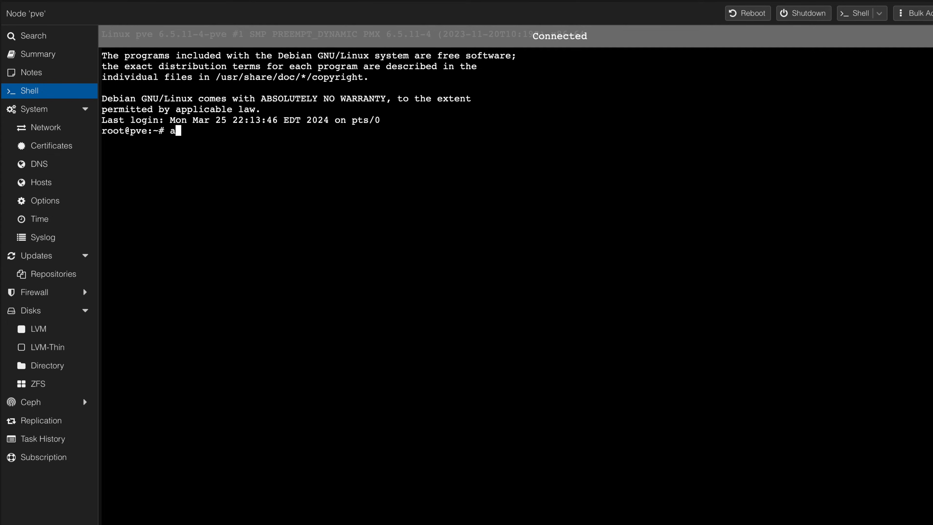
Rerun apt-get update, now fetching all five sources without errors
type("pt-get")
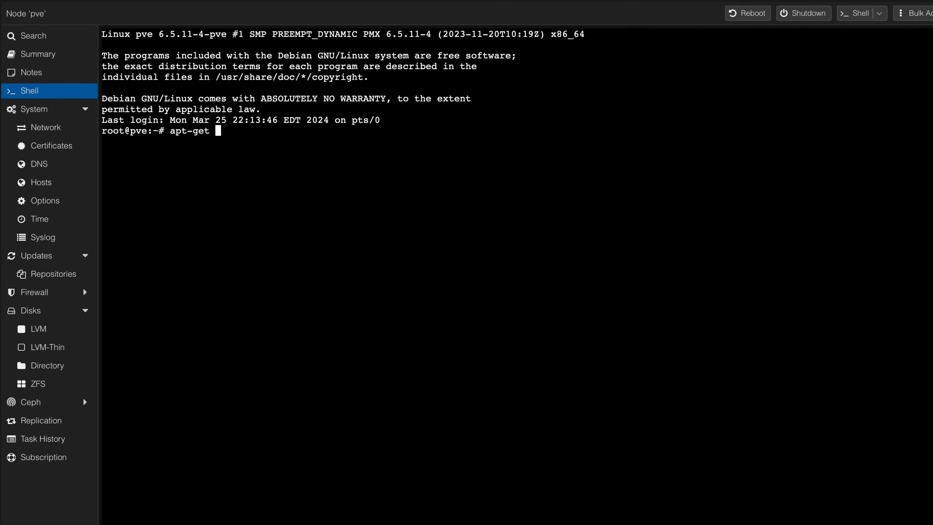
type("update")
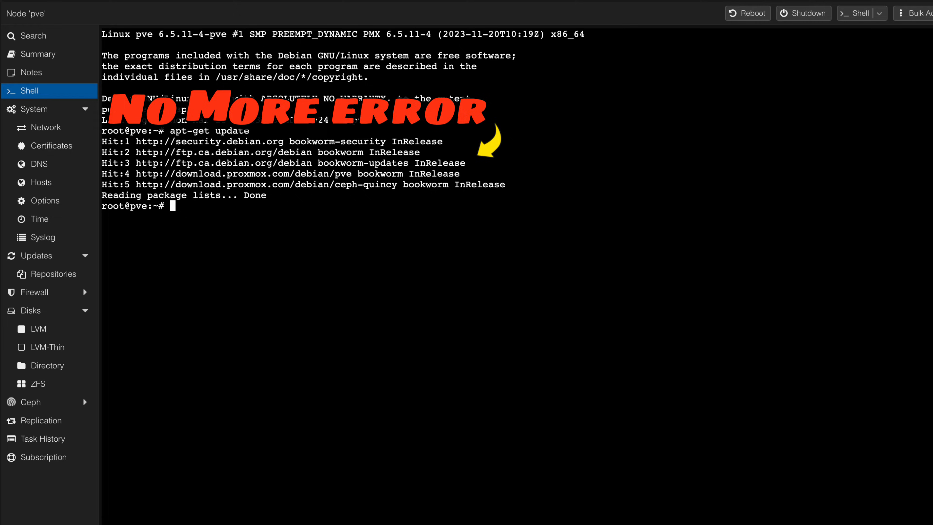
View /etc/apt/sources.list.d/pve-enterprise.list and /etc/apt/sources.list in nano
type("nano /etc/apt/sources.list.d/pve-enterprise.list")
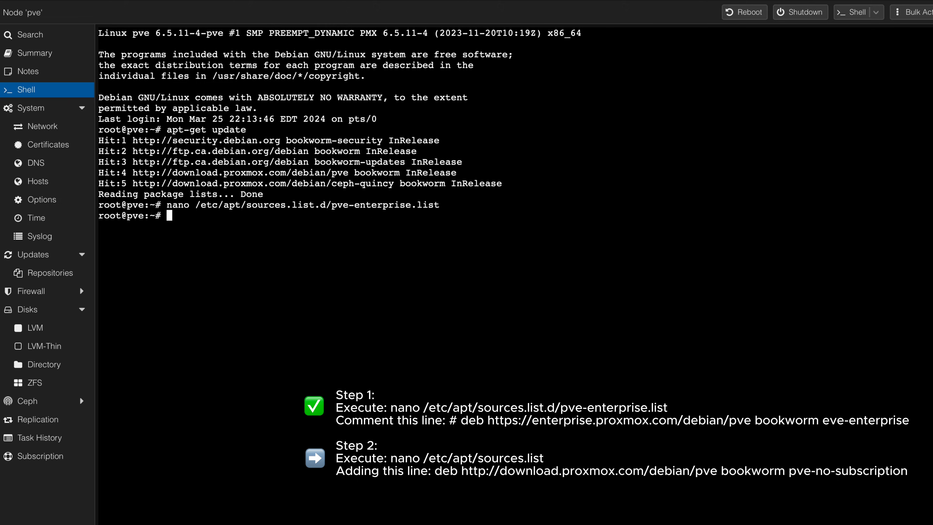
type("nano /etc/apt/sources.list")
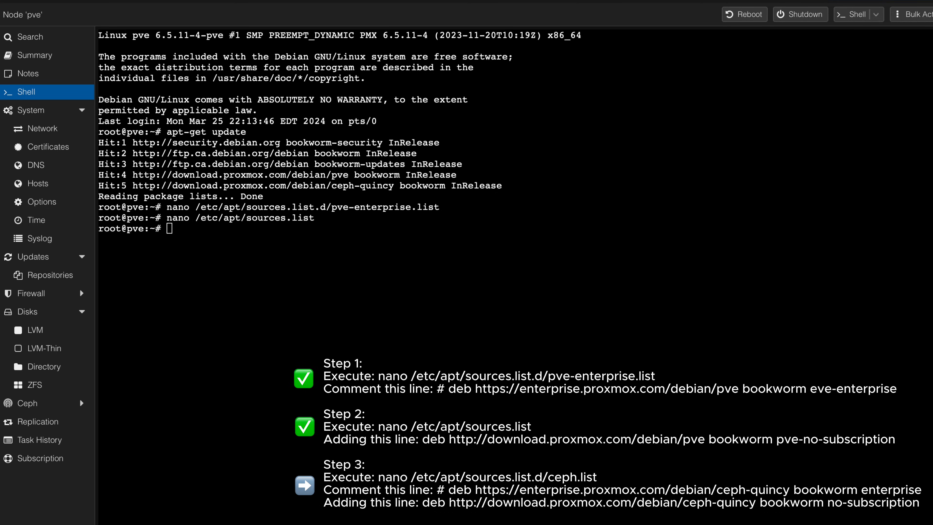
View /etc/apt/sources.list.d/ceph.list in nano, enterprise line commented, no-subscription line active
type("nano /etc/apt/sources.list.d/ceph.list")
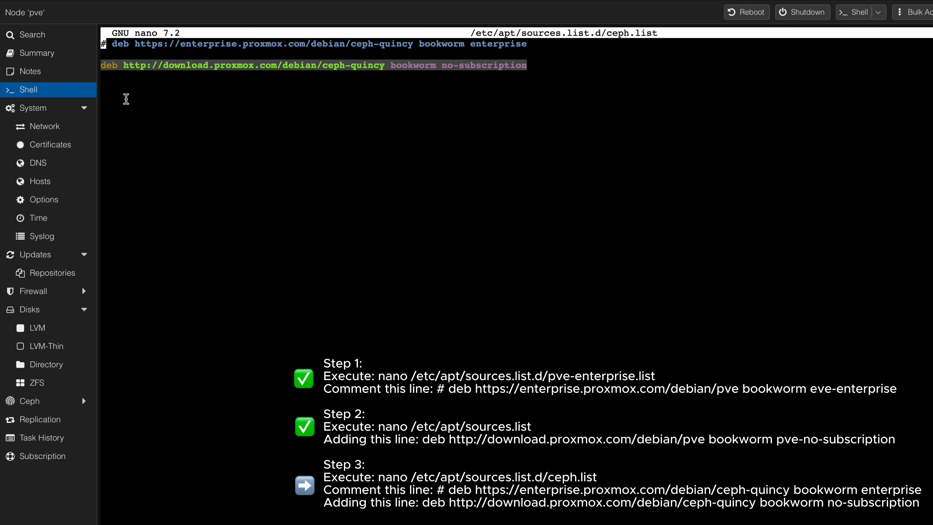
mouse_move(125, 98)
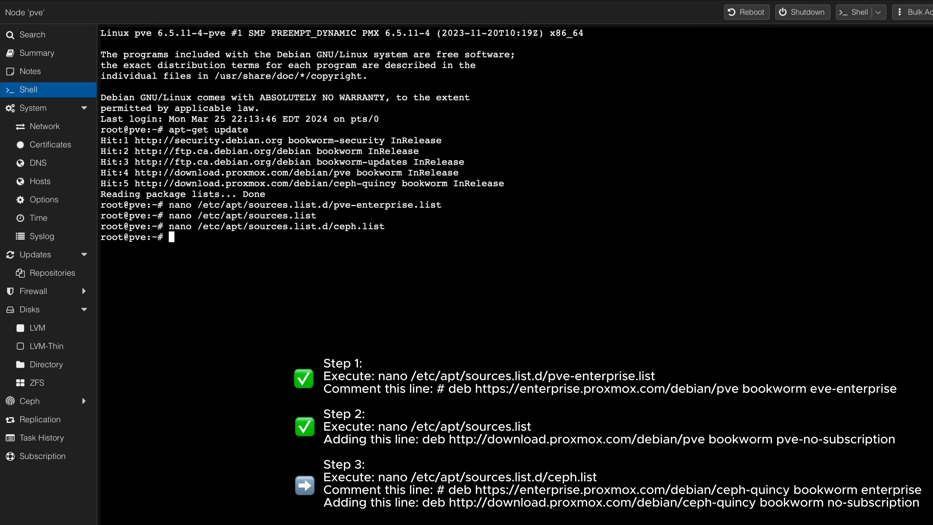
Rerun apt-get update cleanly and show the Repositories list with both enterprise entries disabled
type("apt-")
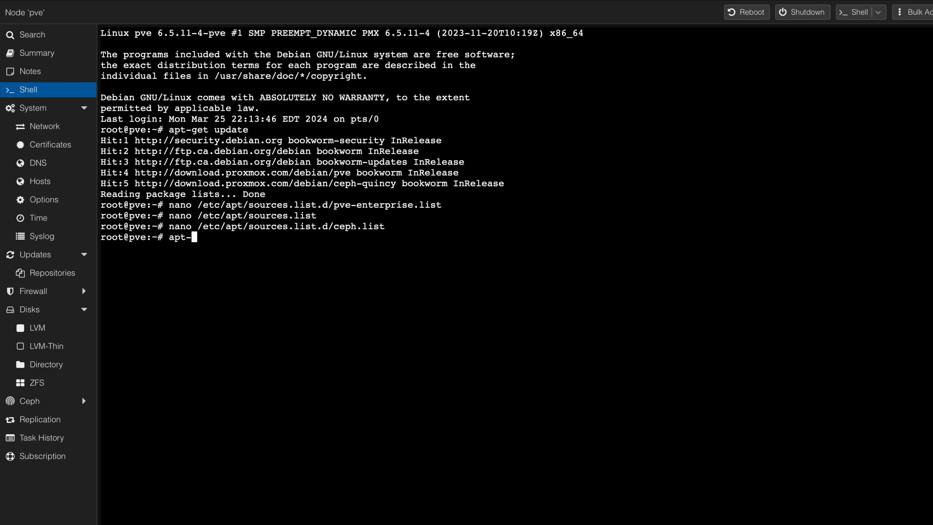
type("get updat")
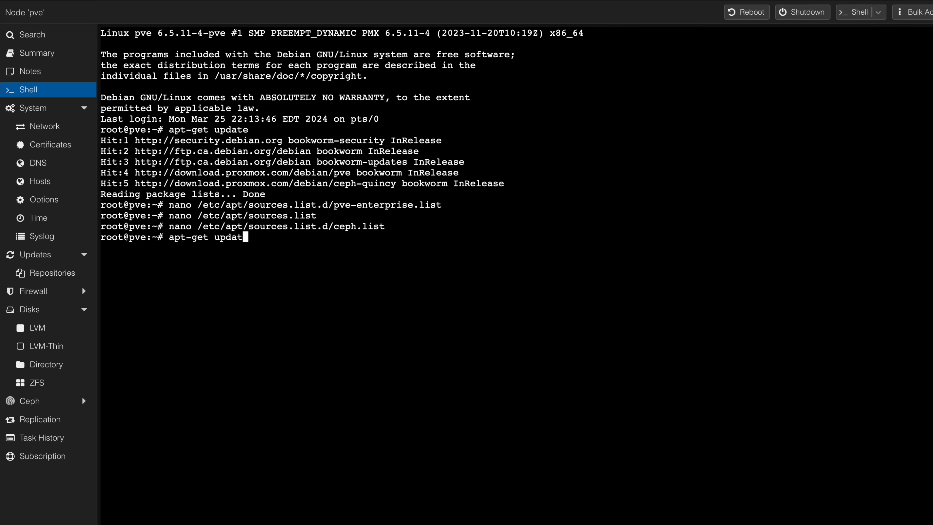
type("e")
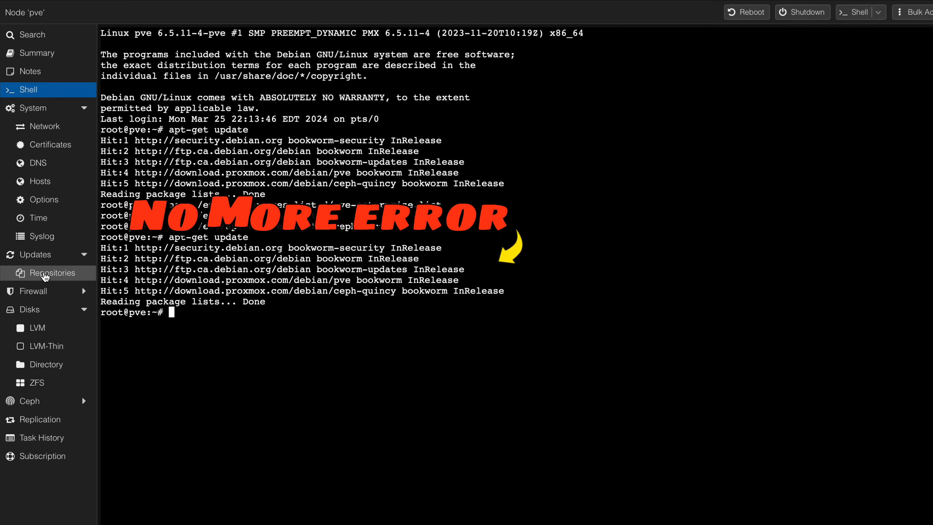
left_click(46, 273)
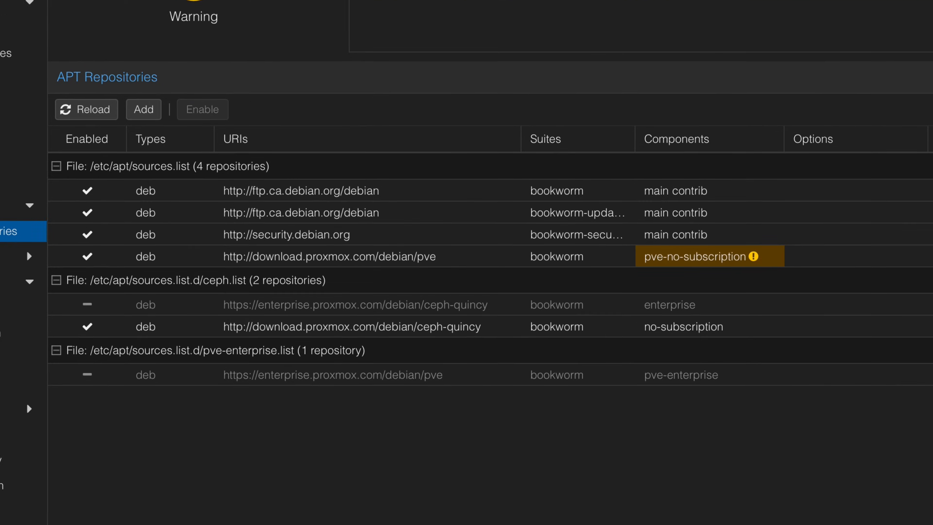